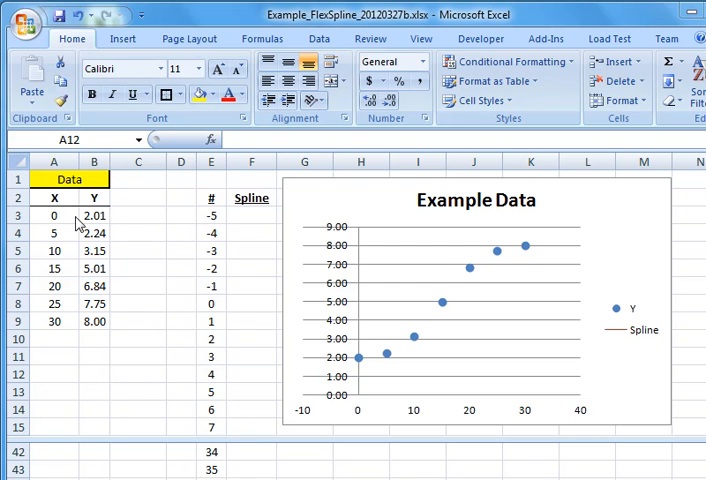
Highlight the X and Y data block and the Y values
left_click(54, 374)
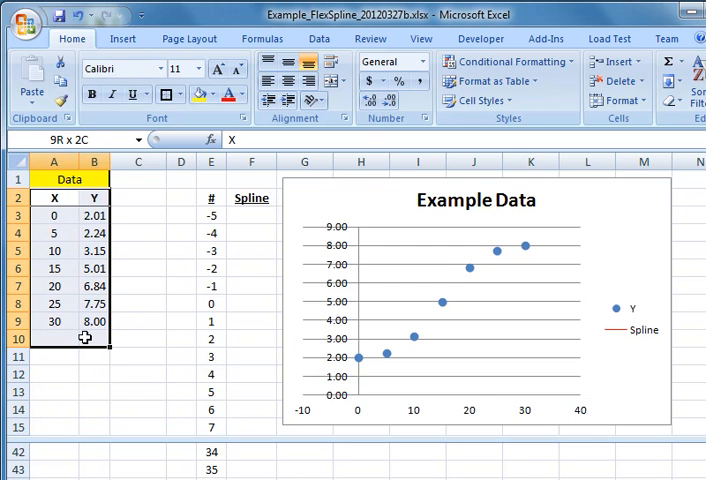
left_click(54, 216)
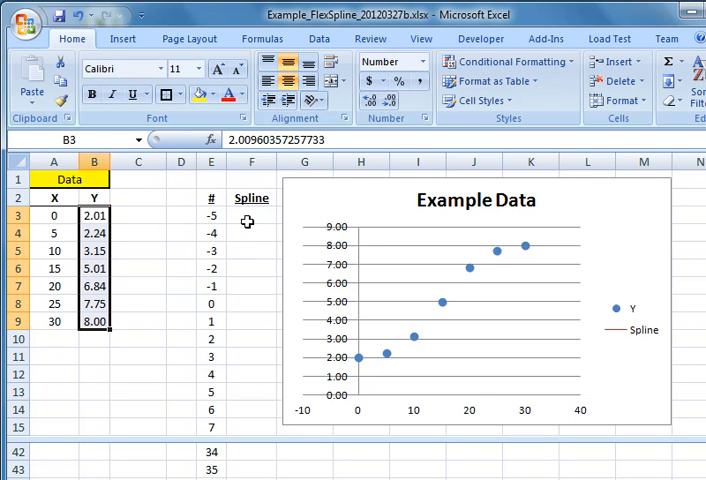
left_click(211, 215)
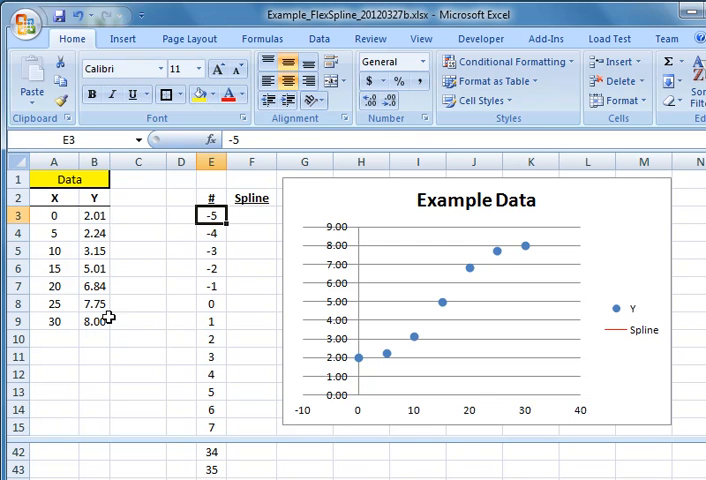
Start a formula with = in F3 and bring up the Insert Function list
left_click(251, 215)
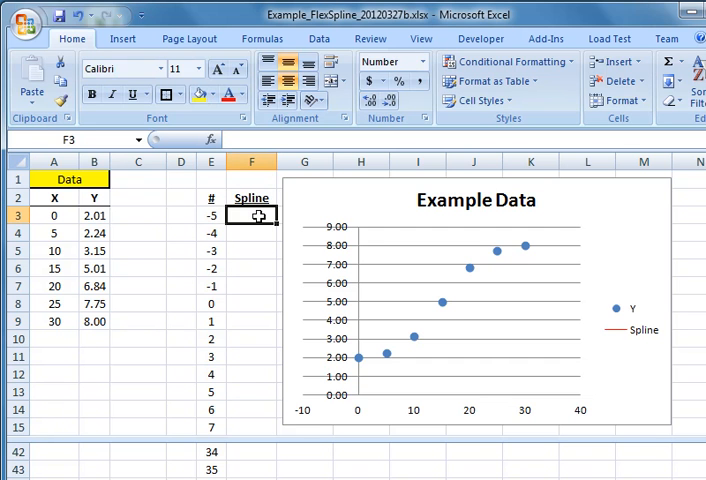
type("=")
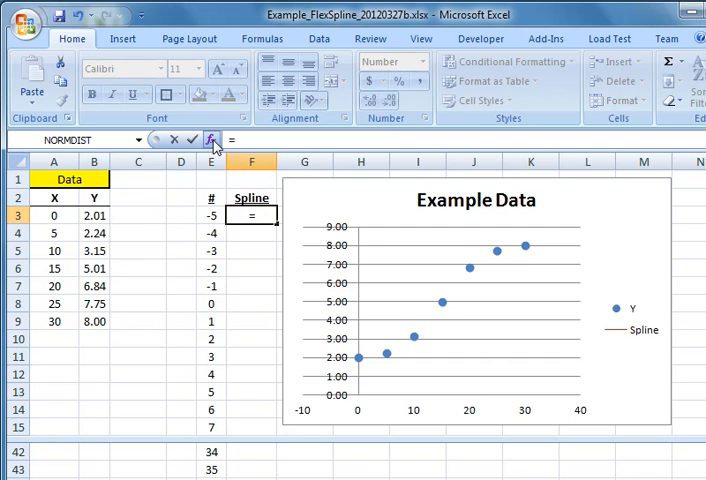
left_click(213, 140)
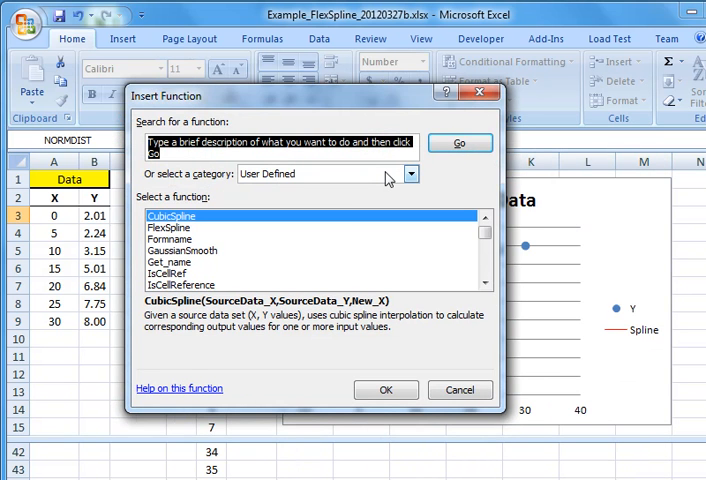
mouse_move(285, 186)
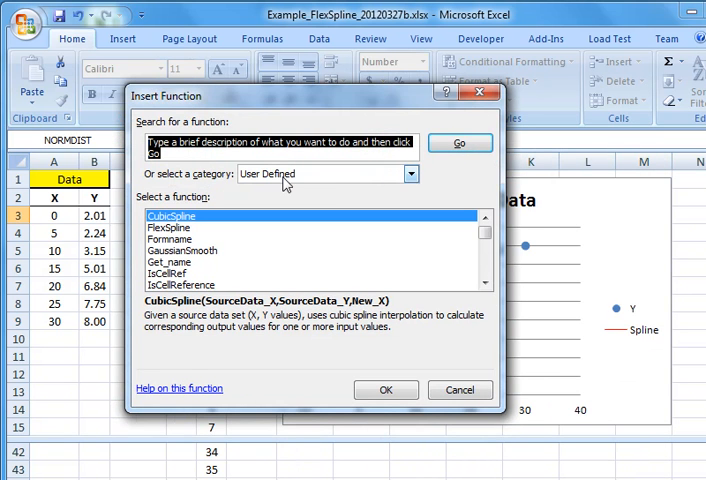
Pick CubicSpline from the User Defined function category
left_click(410, 173)
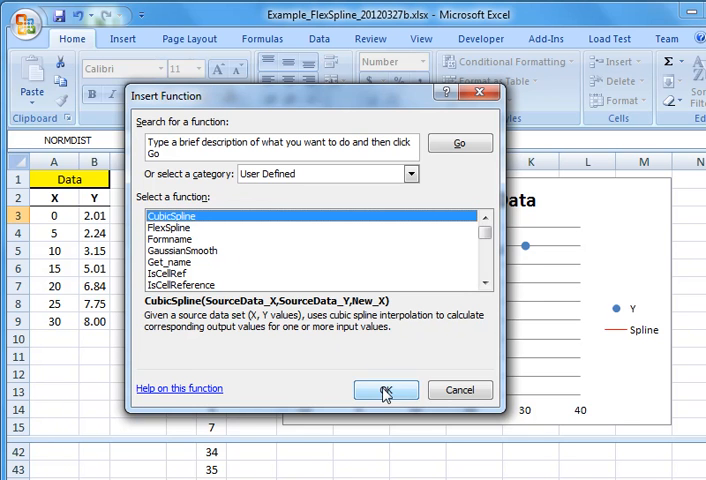
left_click(385, 390)
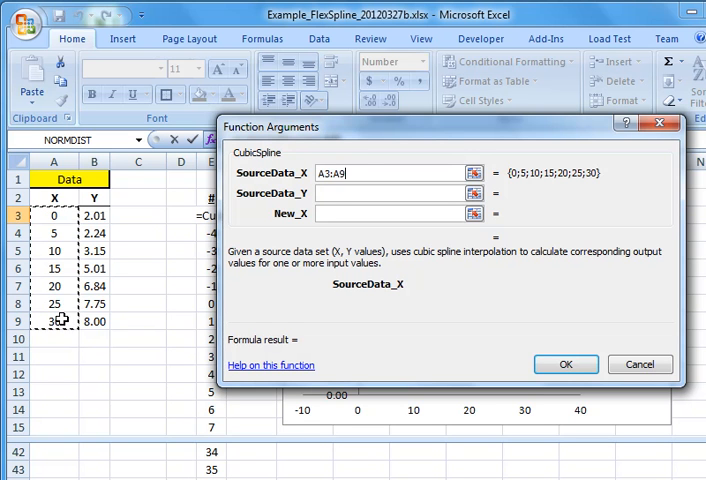
Enter CubicSpline arguments $A$3:$A$9, $B$3:$B$9 and E3, giving 1.78 in F3
key("f4")
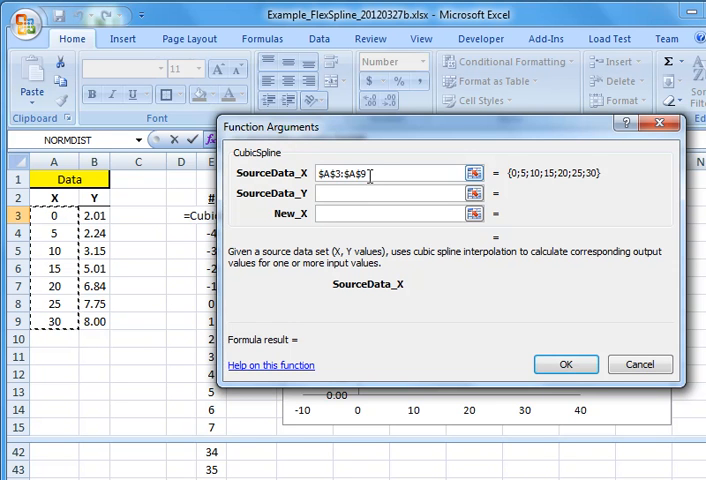
left_click(393, 192)
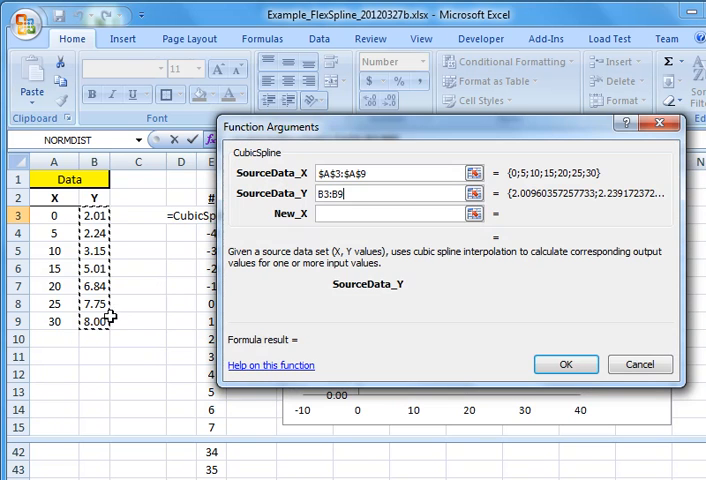
left_click(390, 215)
type("E3")
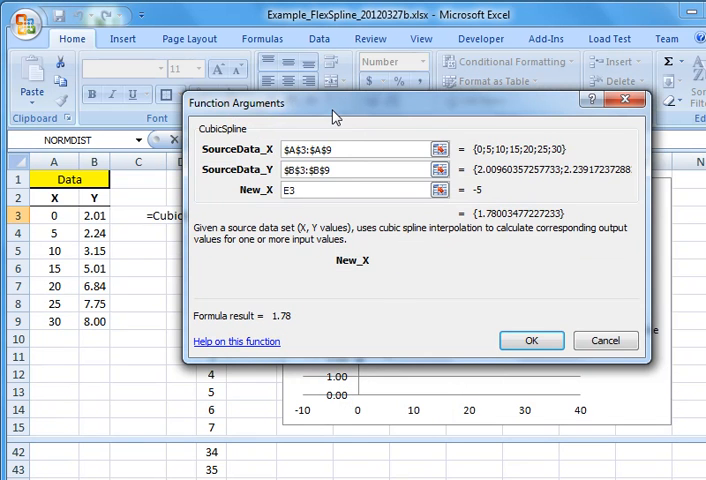
left_click(531, 340)
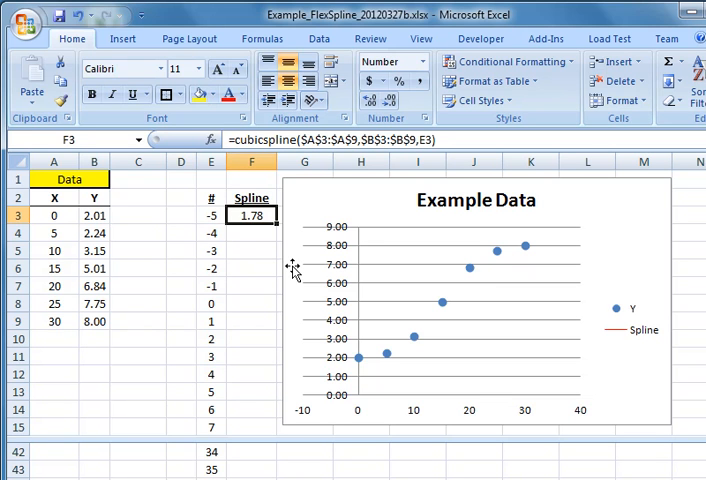
mouse_move(277, 227)
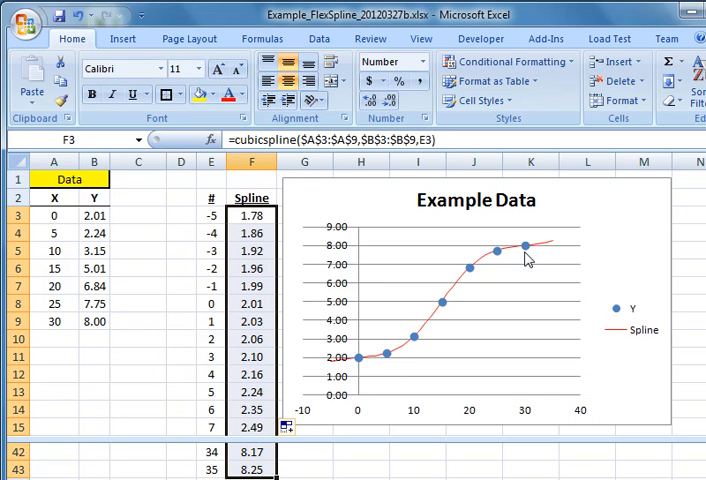
mouse_move(458, 348)
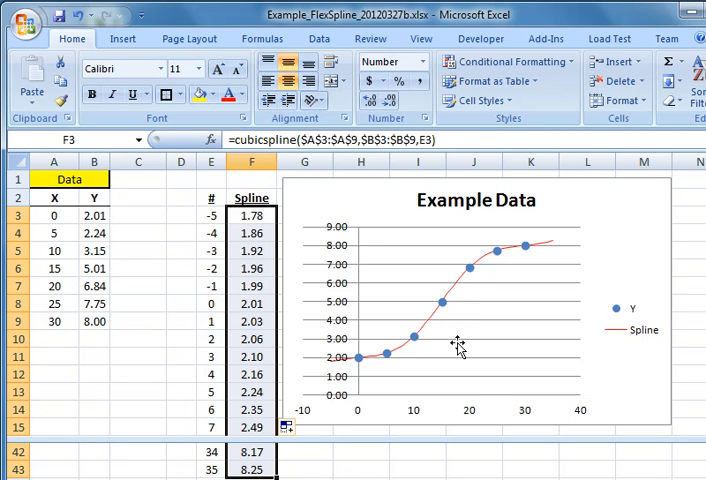
mouse_move(454, 305)
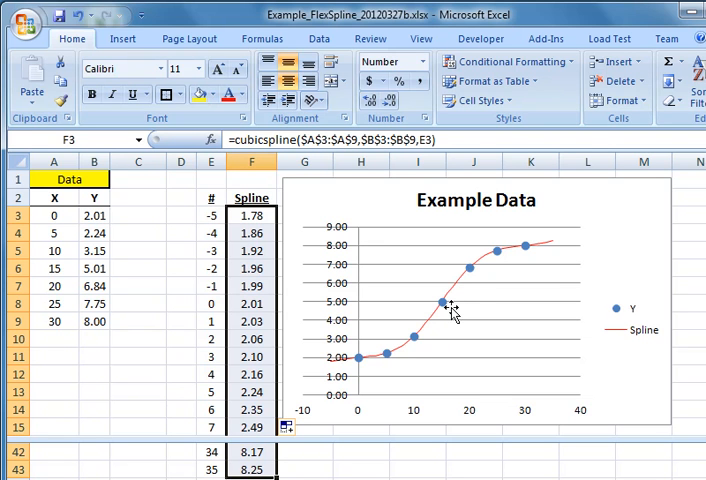
mouse_move(521, 260)
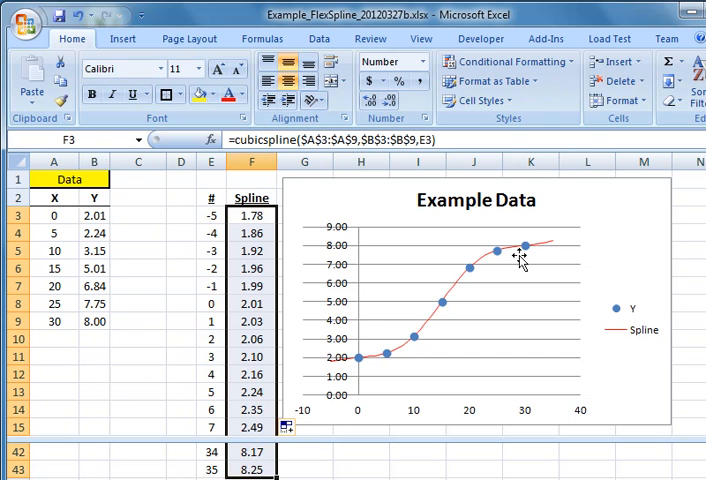
mouse_move(530, 252)
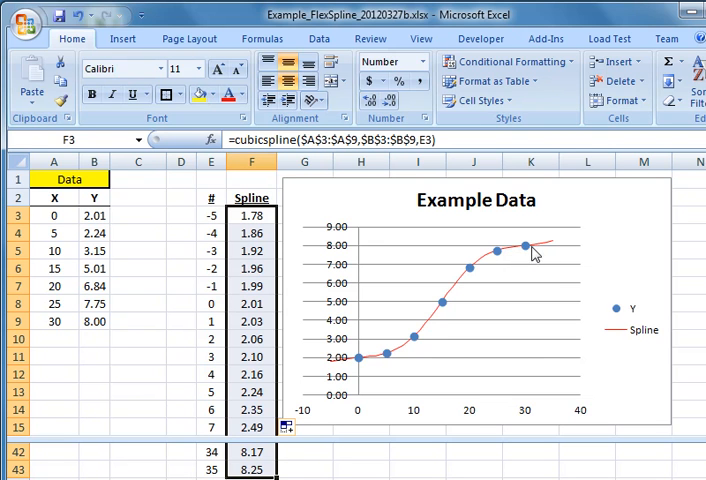
mouse_move(528, 270)
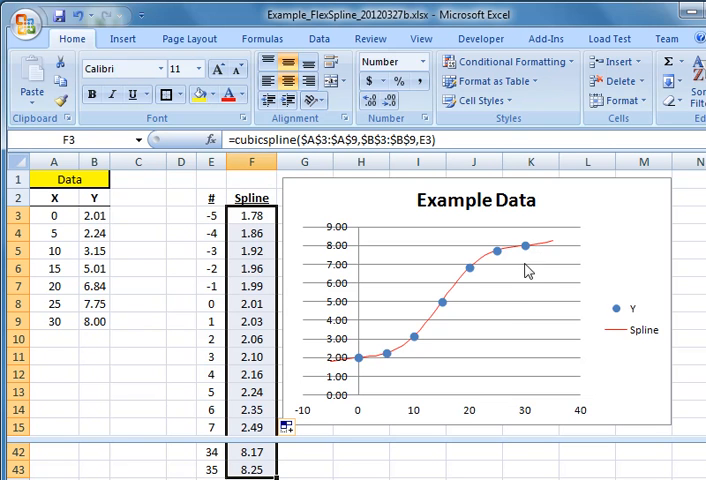
mouse_move(528, 262)
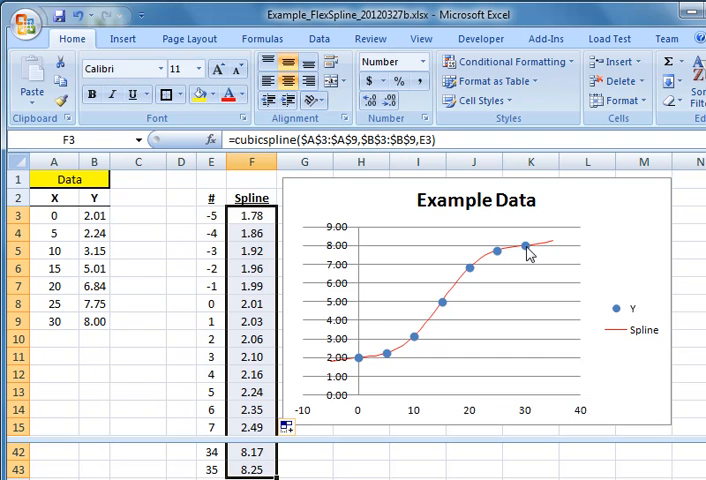
mouse_move(545, 250)
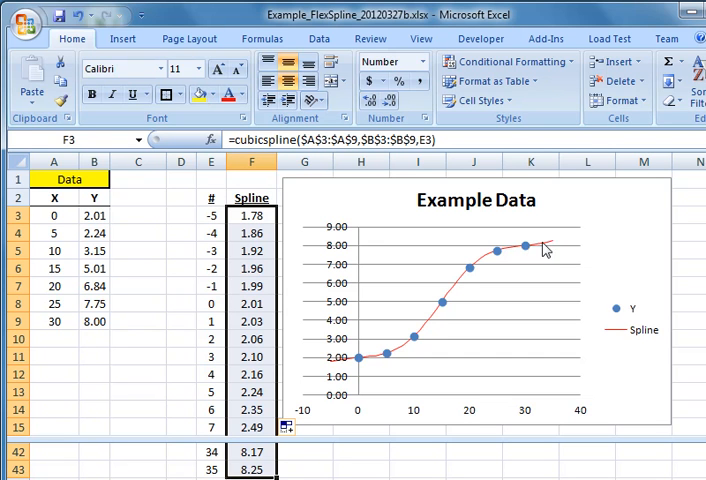
mouse_move(543, 252)
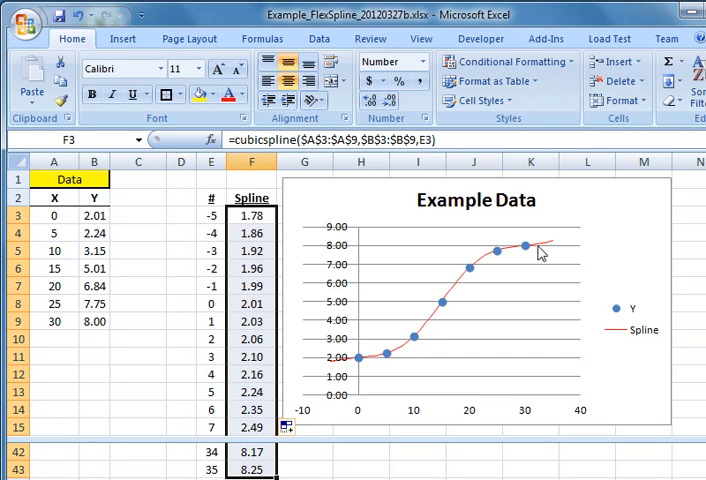
mouse_move(363, 365)
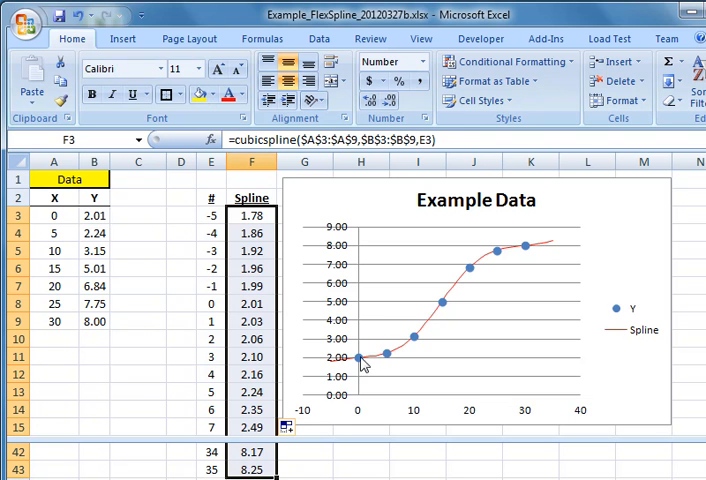
mouse_move(531, 254)
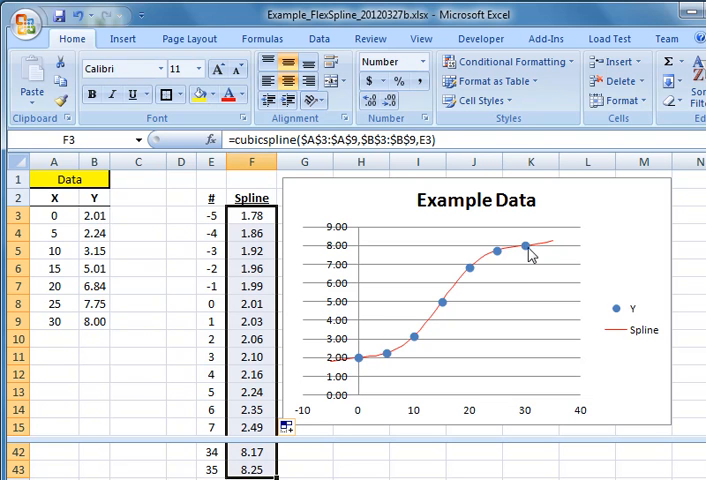
mouse_move(635, 225)
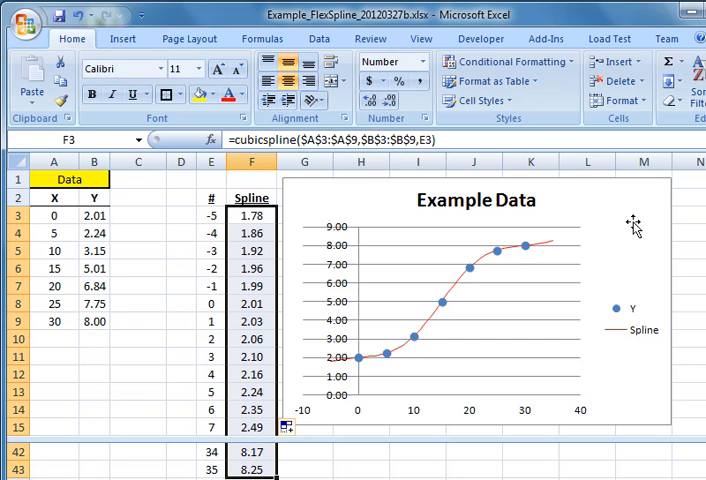
mouse_move(567, 278)
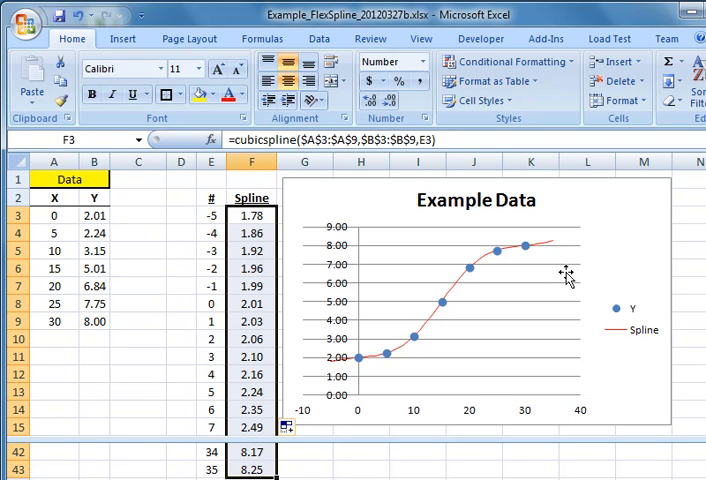
mouse_move(556, 272)
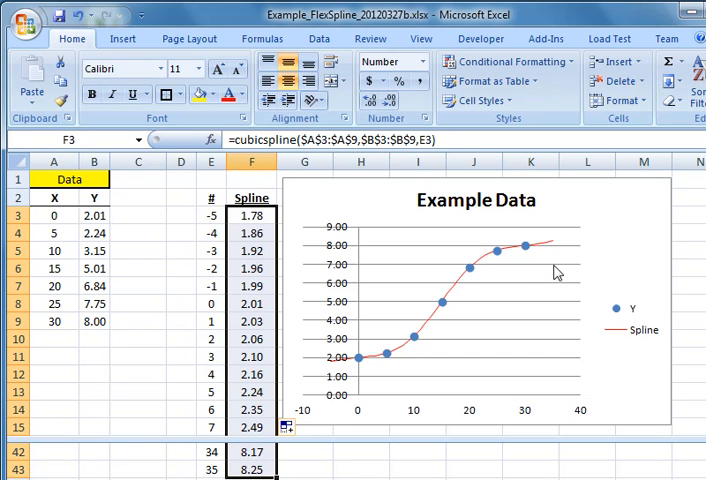
mouse_move(592, 247)
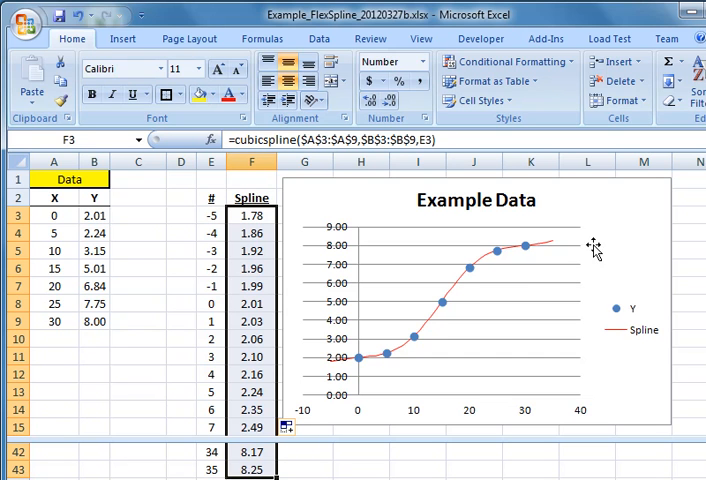
mouse_move(393, 337)
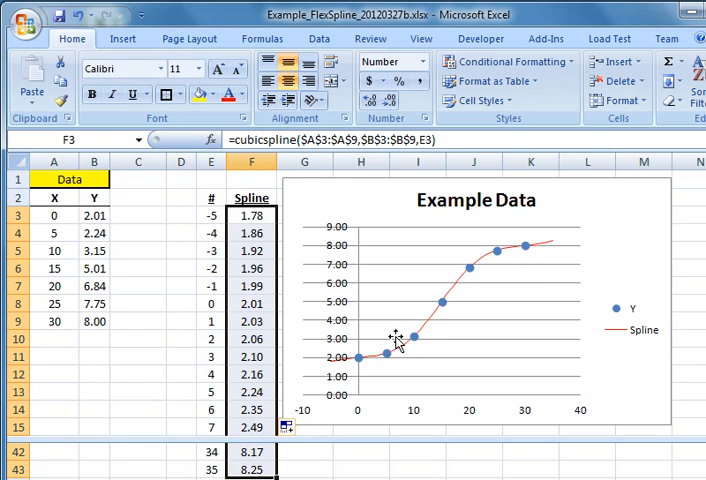
mouse_move(511, 278)
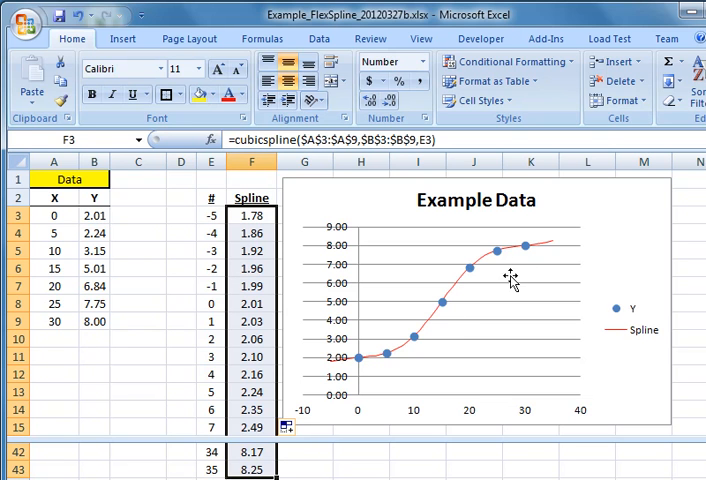
mouse_move(527, 258)
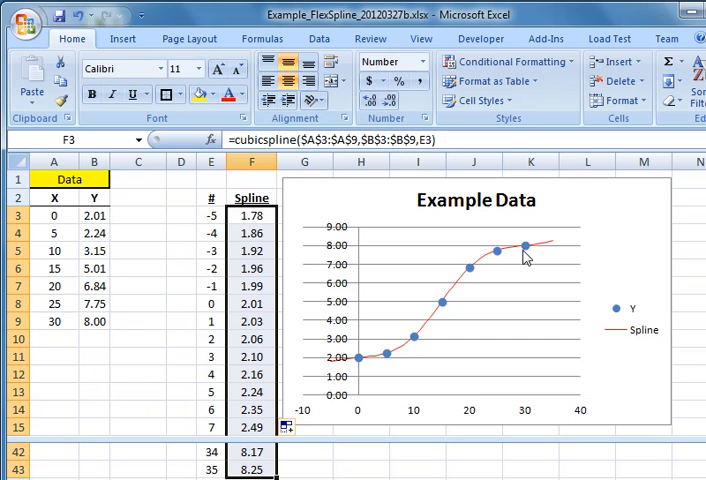
mouse_move(252, 244)
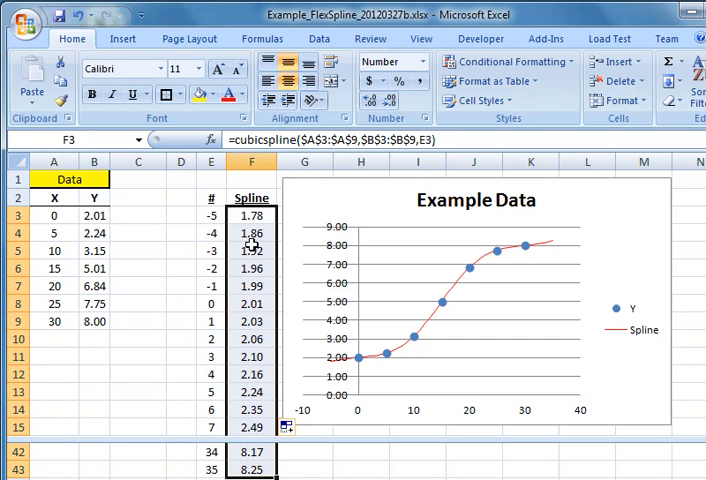
Delete the column F formulas and insert FlexSpline into F3 from User Defined functions
key("Delete")
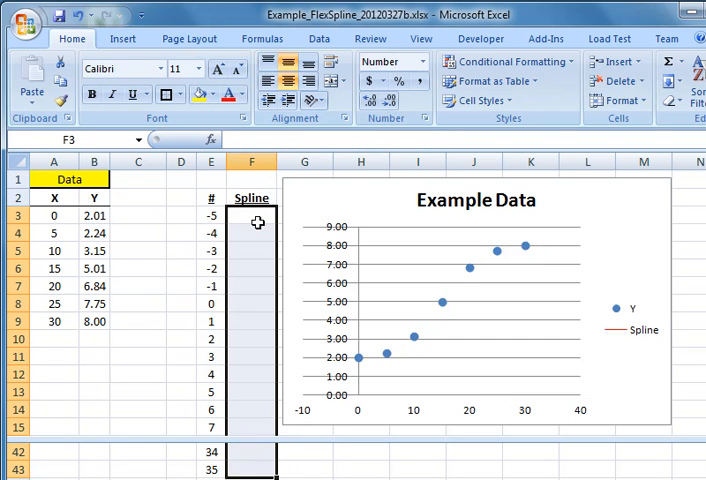
left_click(251, 215)
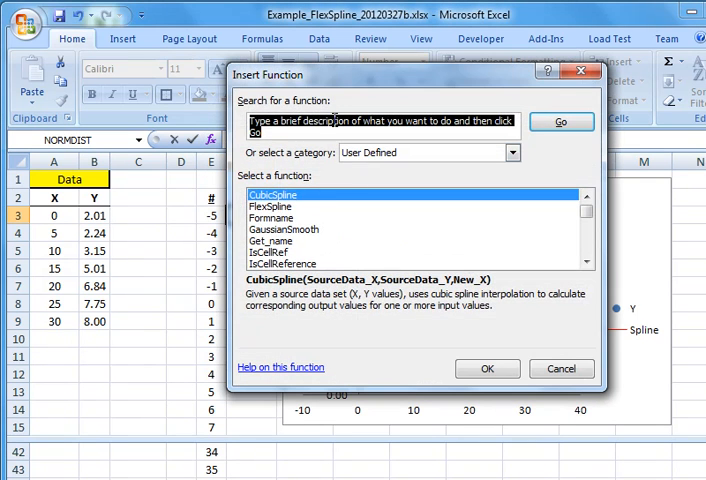
left_click(270, 206)
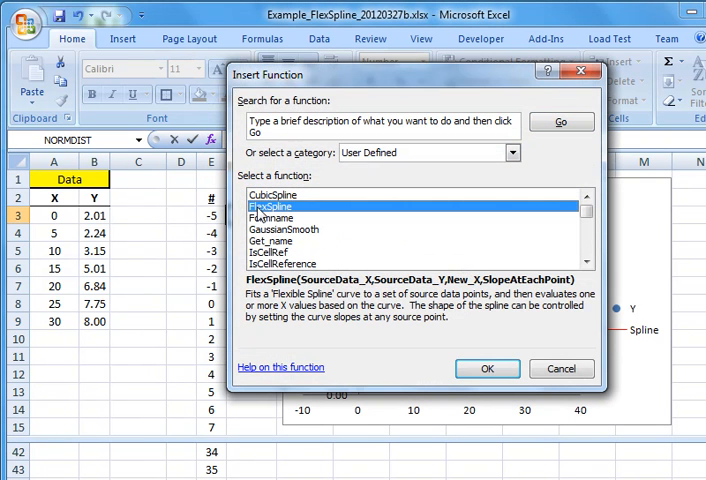
left_click(487, 368)
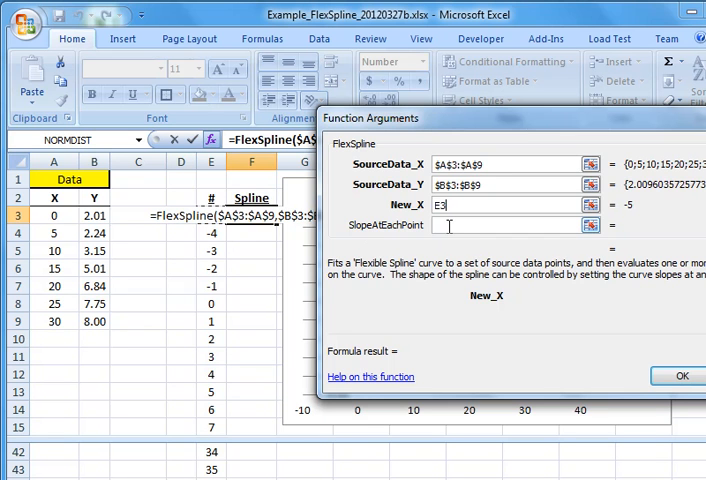
Set FlexSpline's slope argument to $C$3:$C$9 and fill the formula down column F
left_click(505, 224)
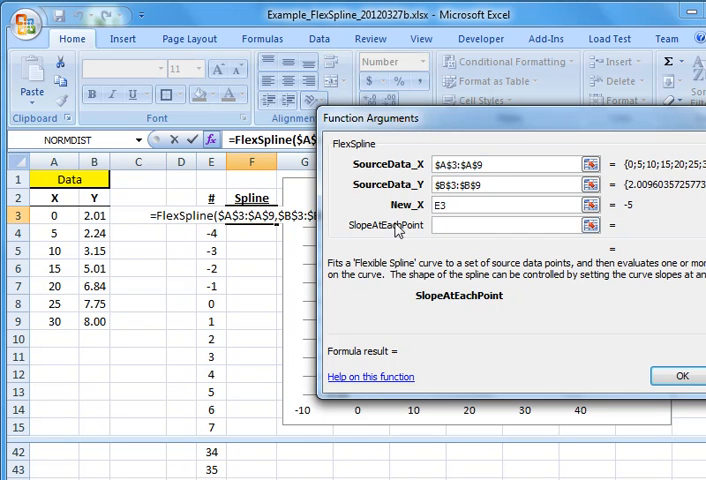
left_click(510, 225)
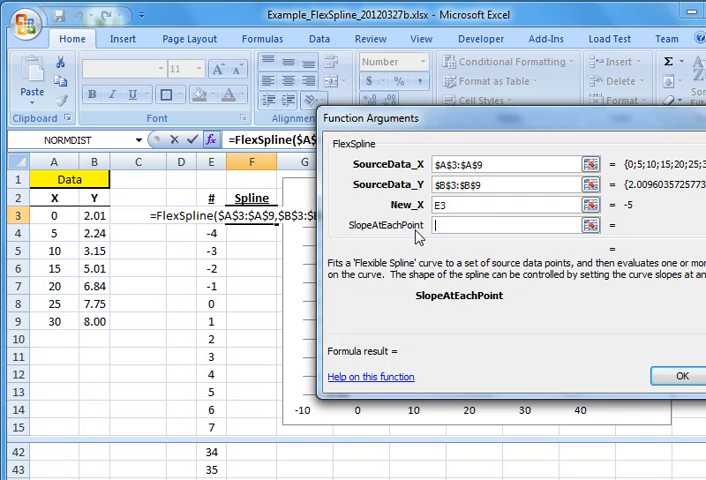
type("C3")
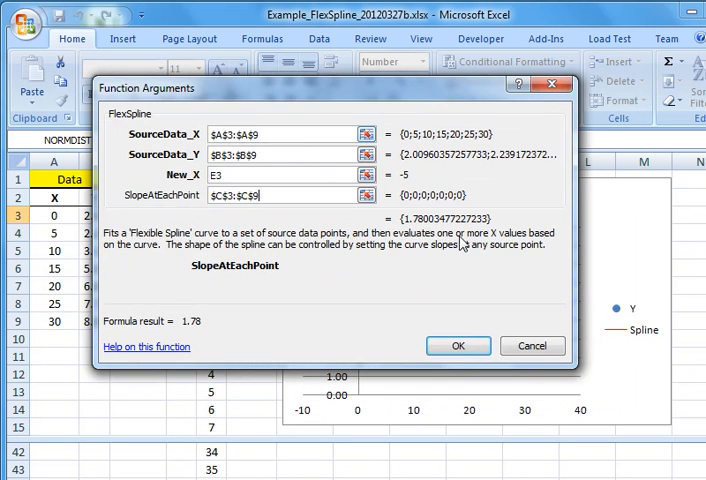
left_click(458, 345)
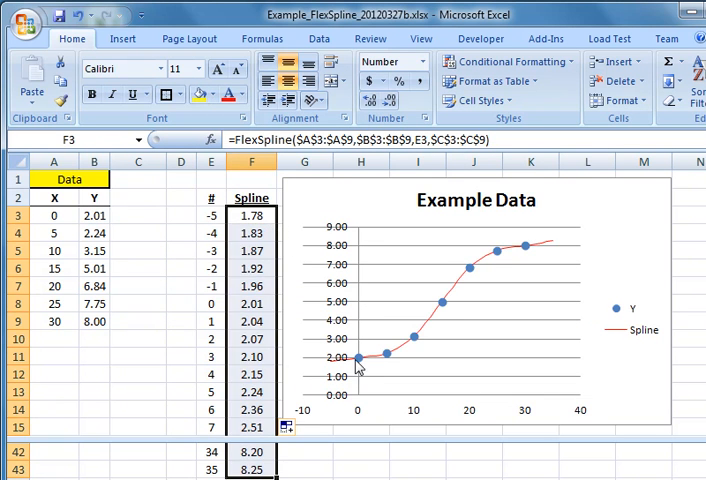
mouse_move(340, 328)
type("slop")
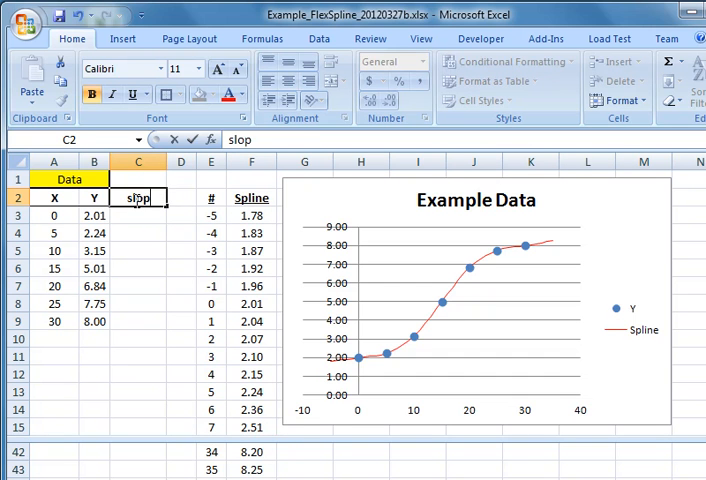
Commit the slope heading and enter slope 0 in C3 and C9
key("Return")
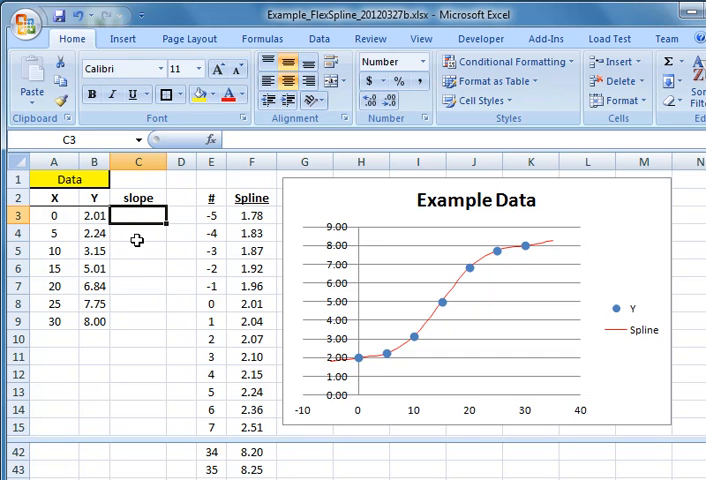
mouse_move(528, 253)
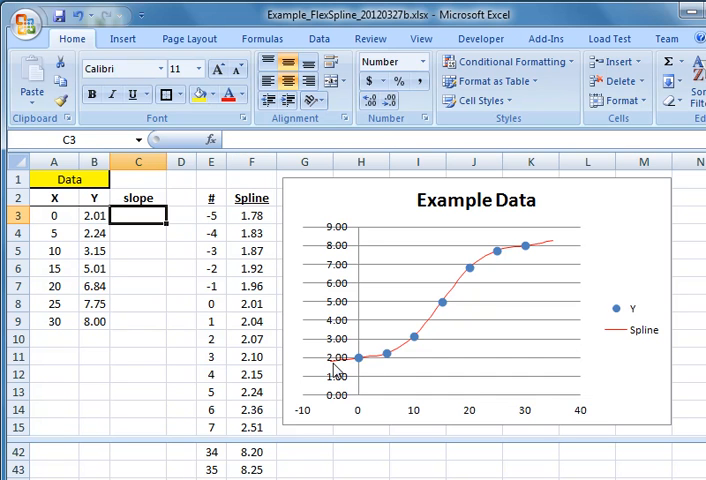
mouse_move(521, 262)
type("0")
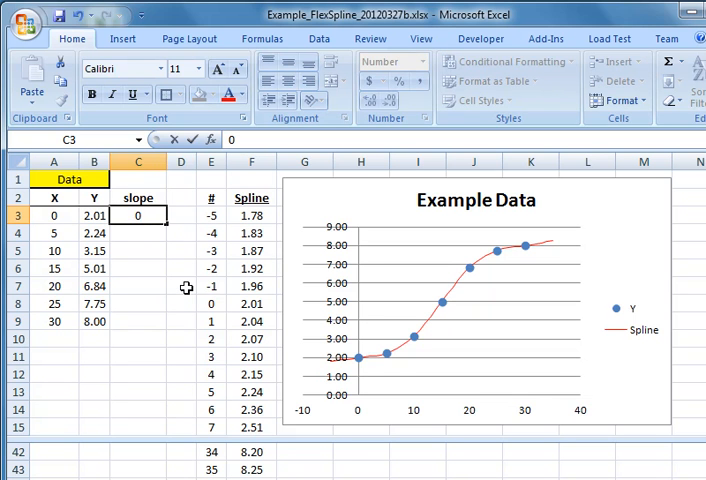
key("Return")
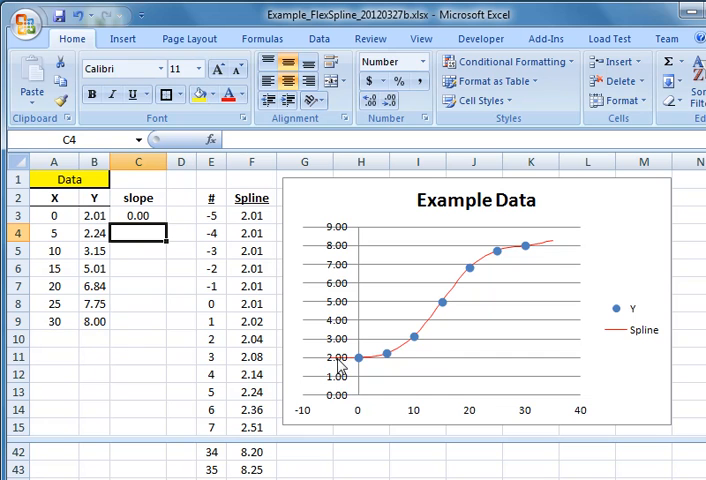
left_click(138, 321)
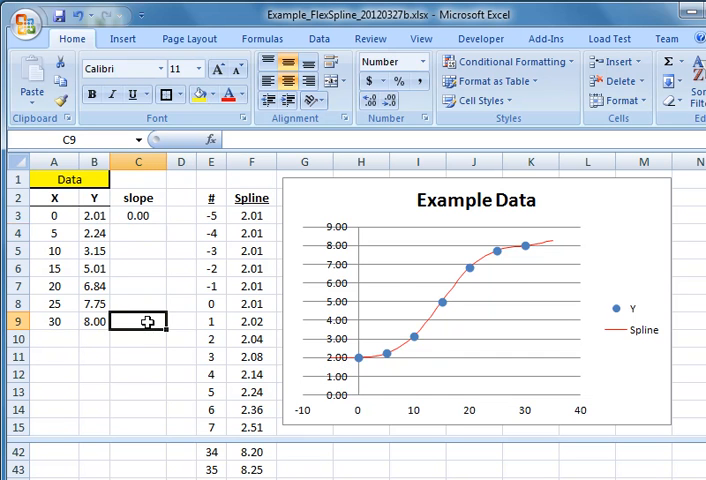
type("0.00")
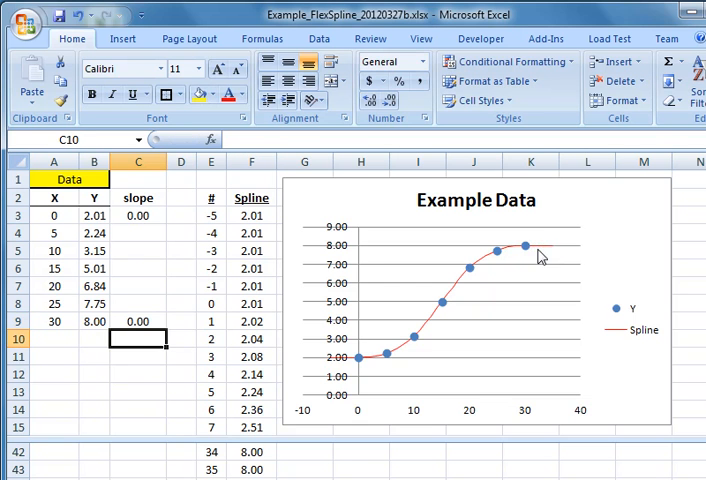
mouse_move(171, 398)
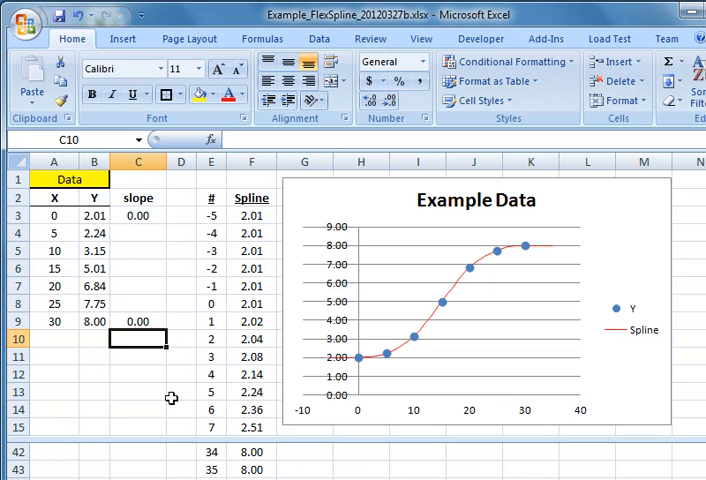